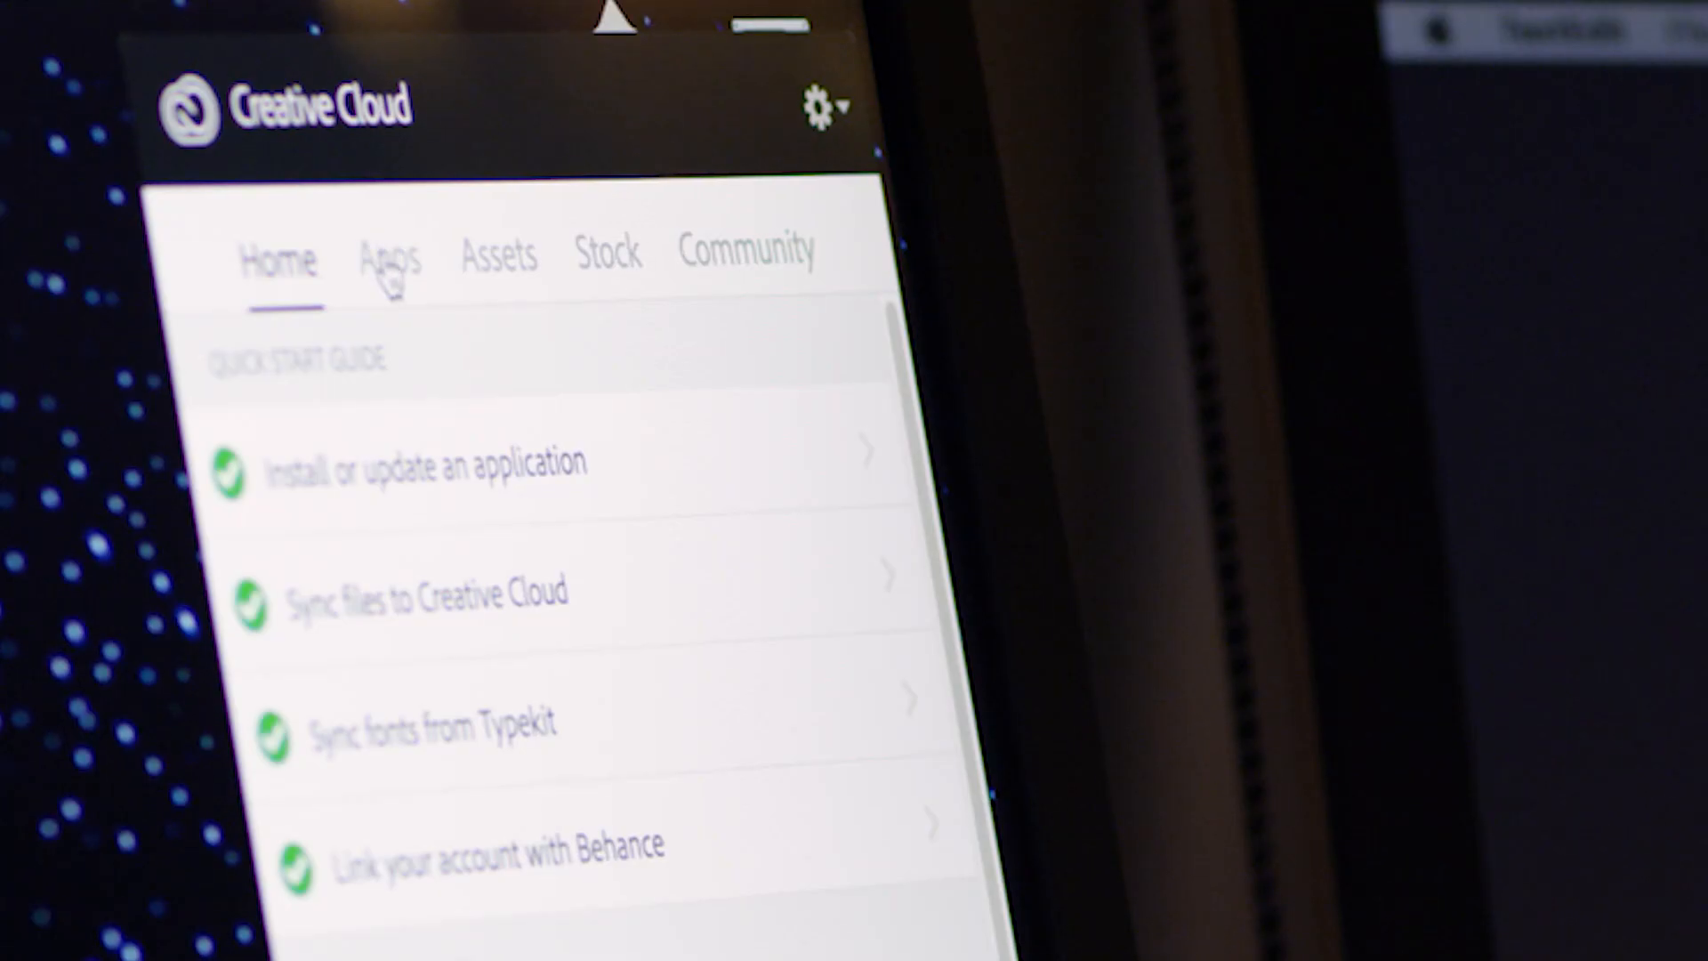
Step: Share the project changes with a comment flagging the Amsterdam clip for sky replacement
click(388, 258)
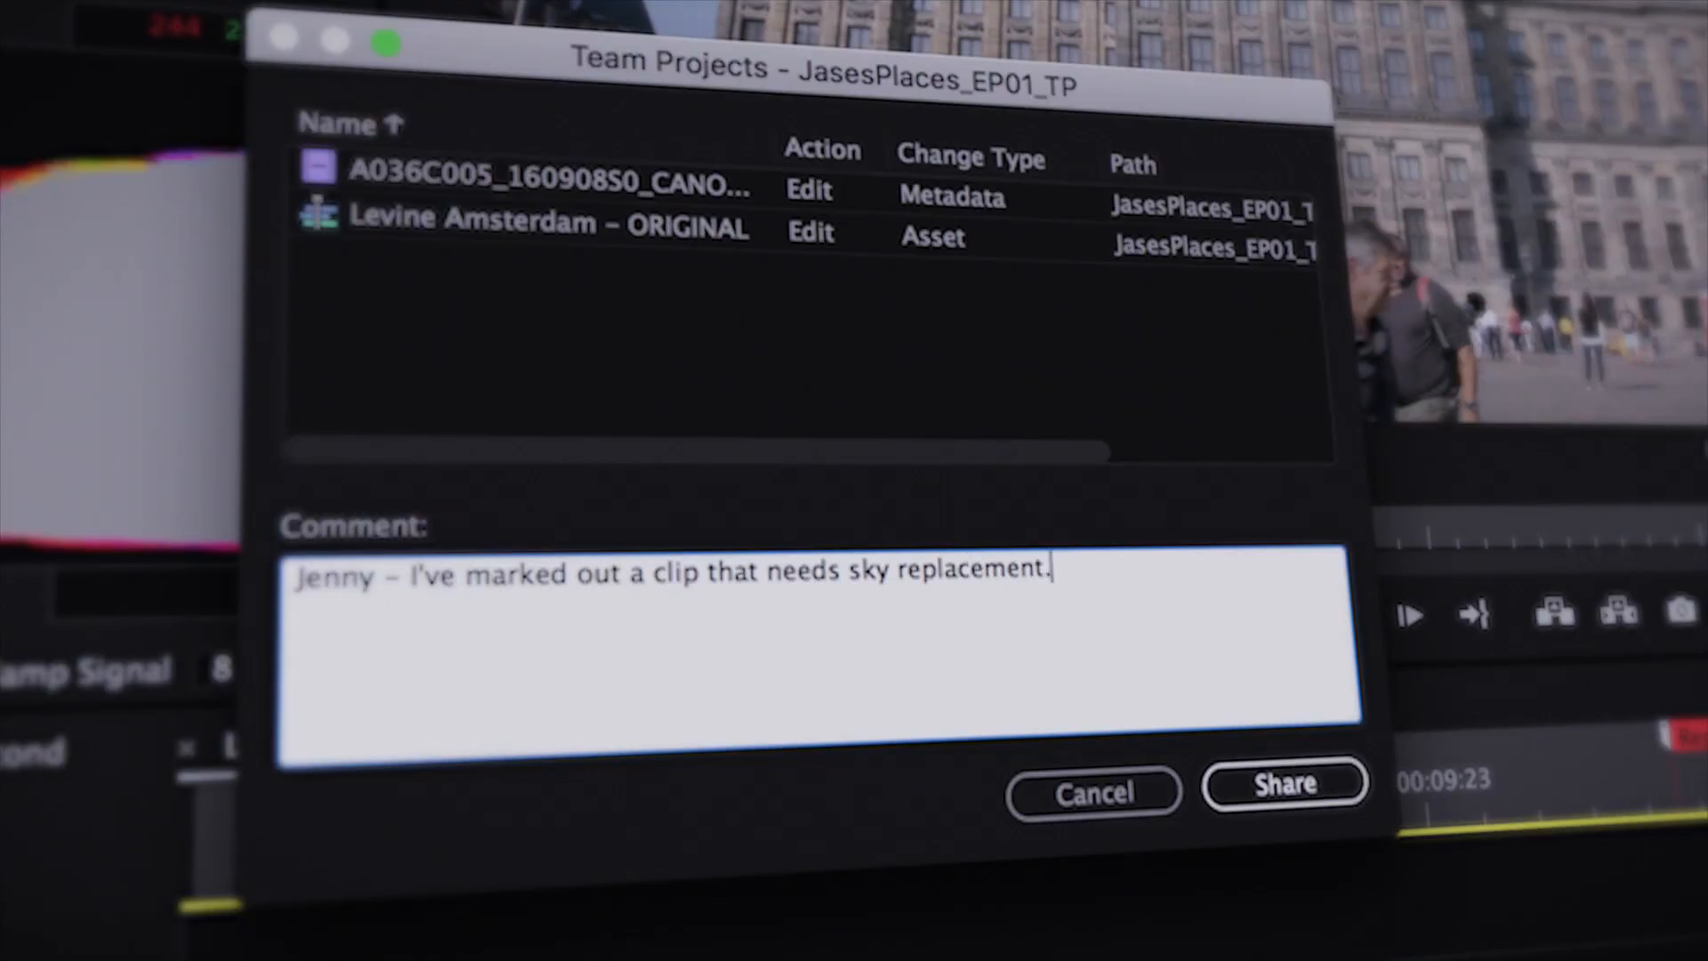
click(1283, 788)
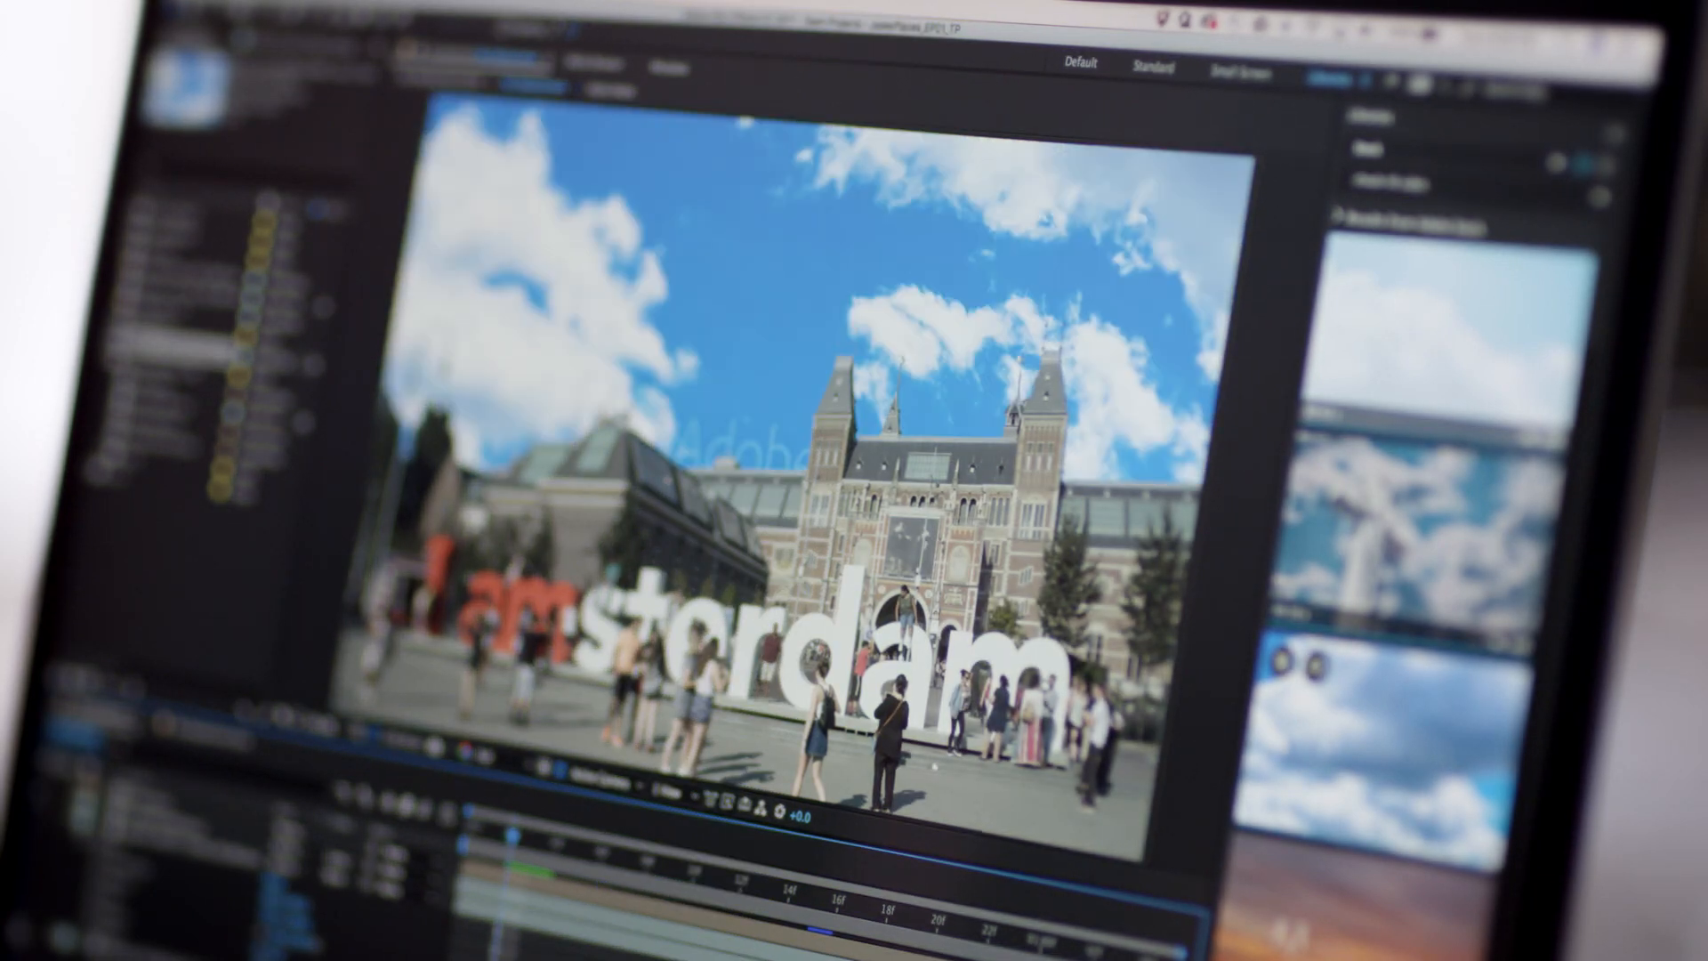
Step: Send the clouds composition to the Adobe Media Encoder queue via the Composition menu
click(671, 57)
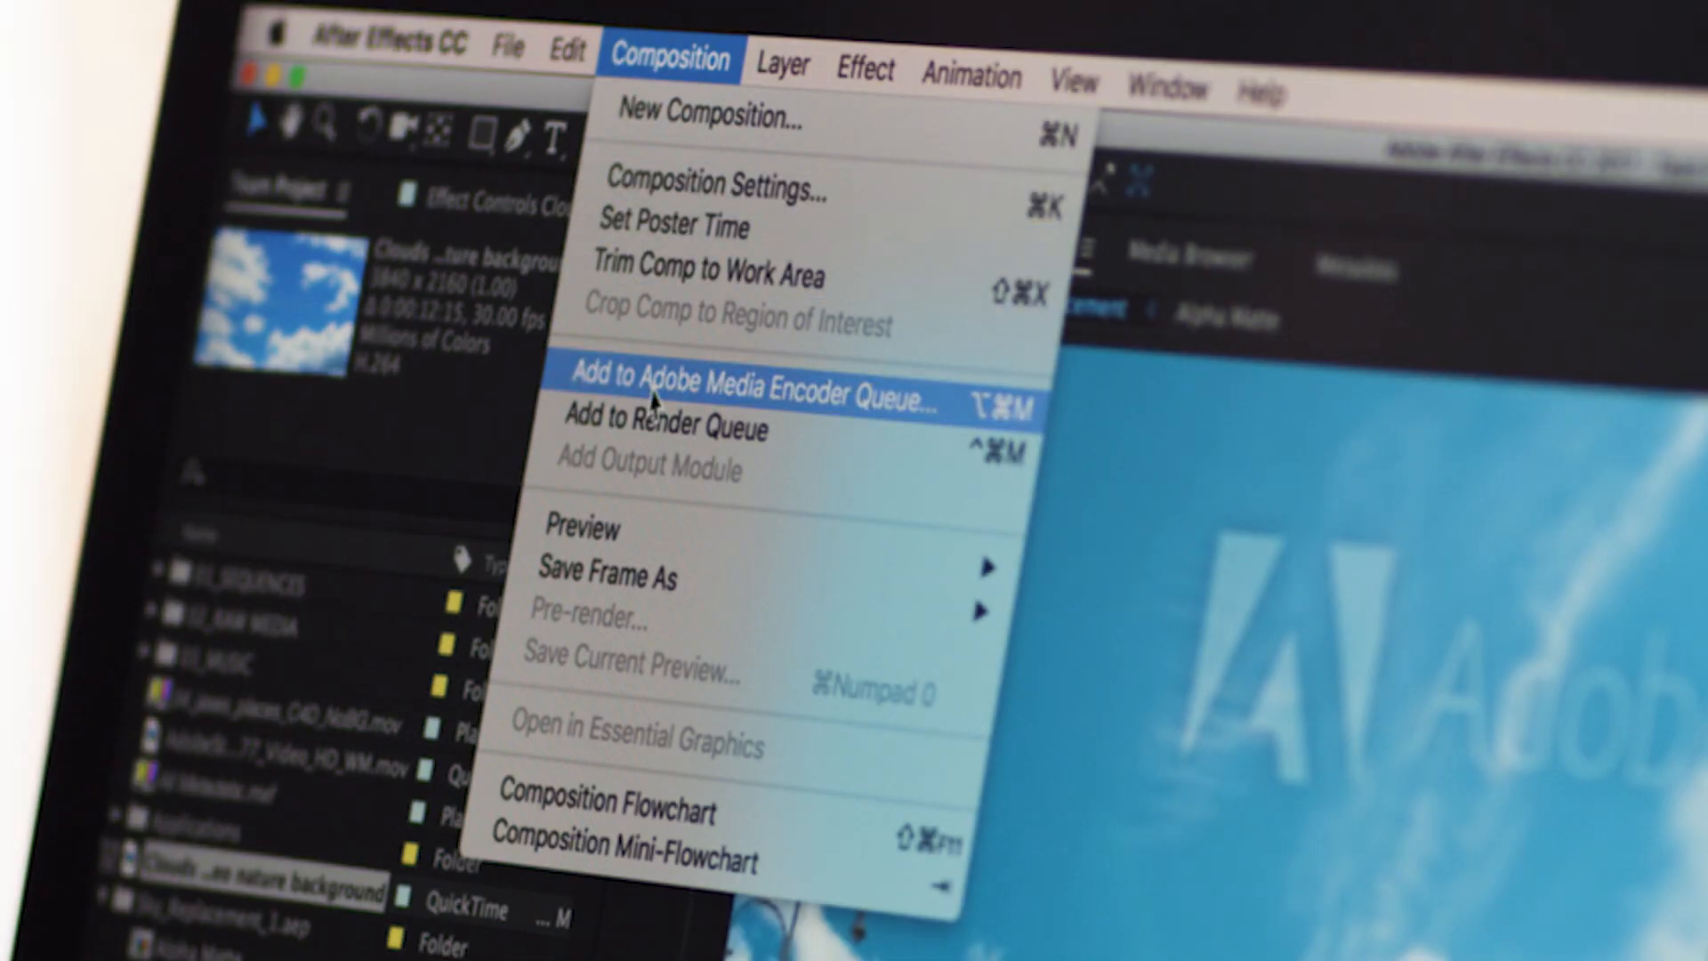
click(745, 390)
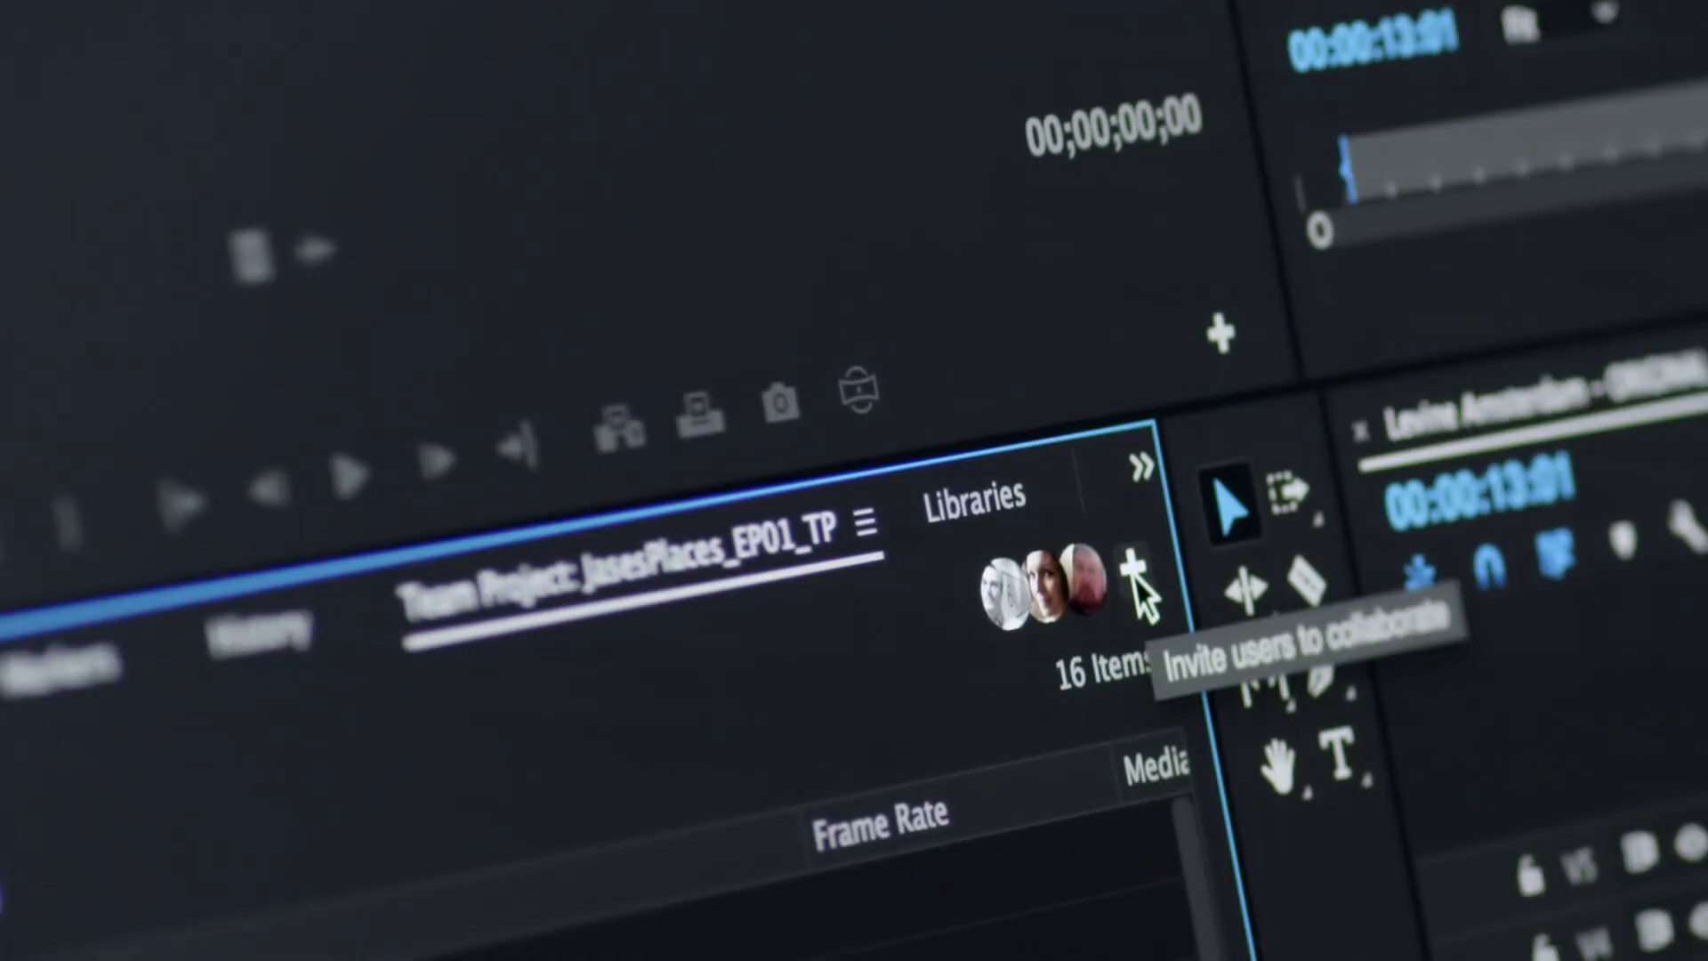
Step: Invite collaborators, then set Edit in Audition to send the entire sequence's video through Dynamic Link
click(1140, 576)
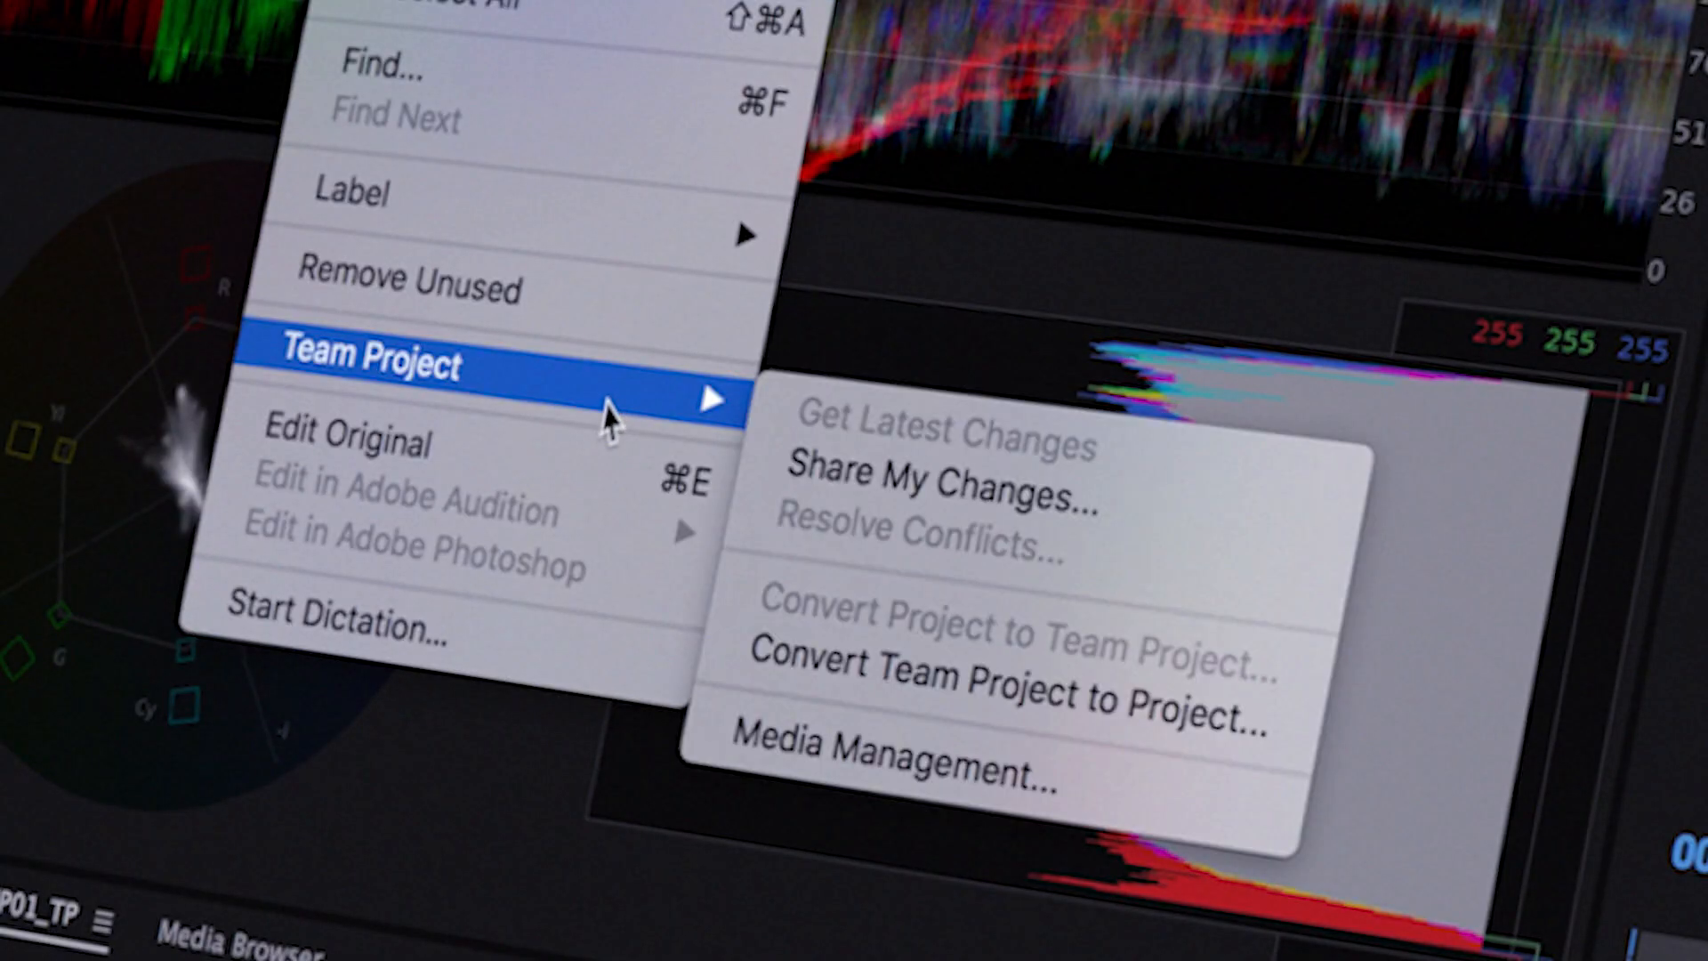
click(900, 749)
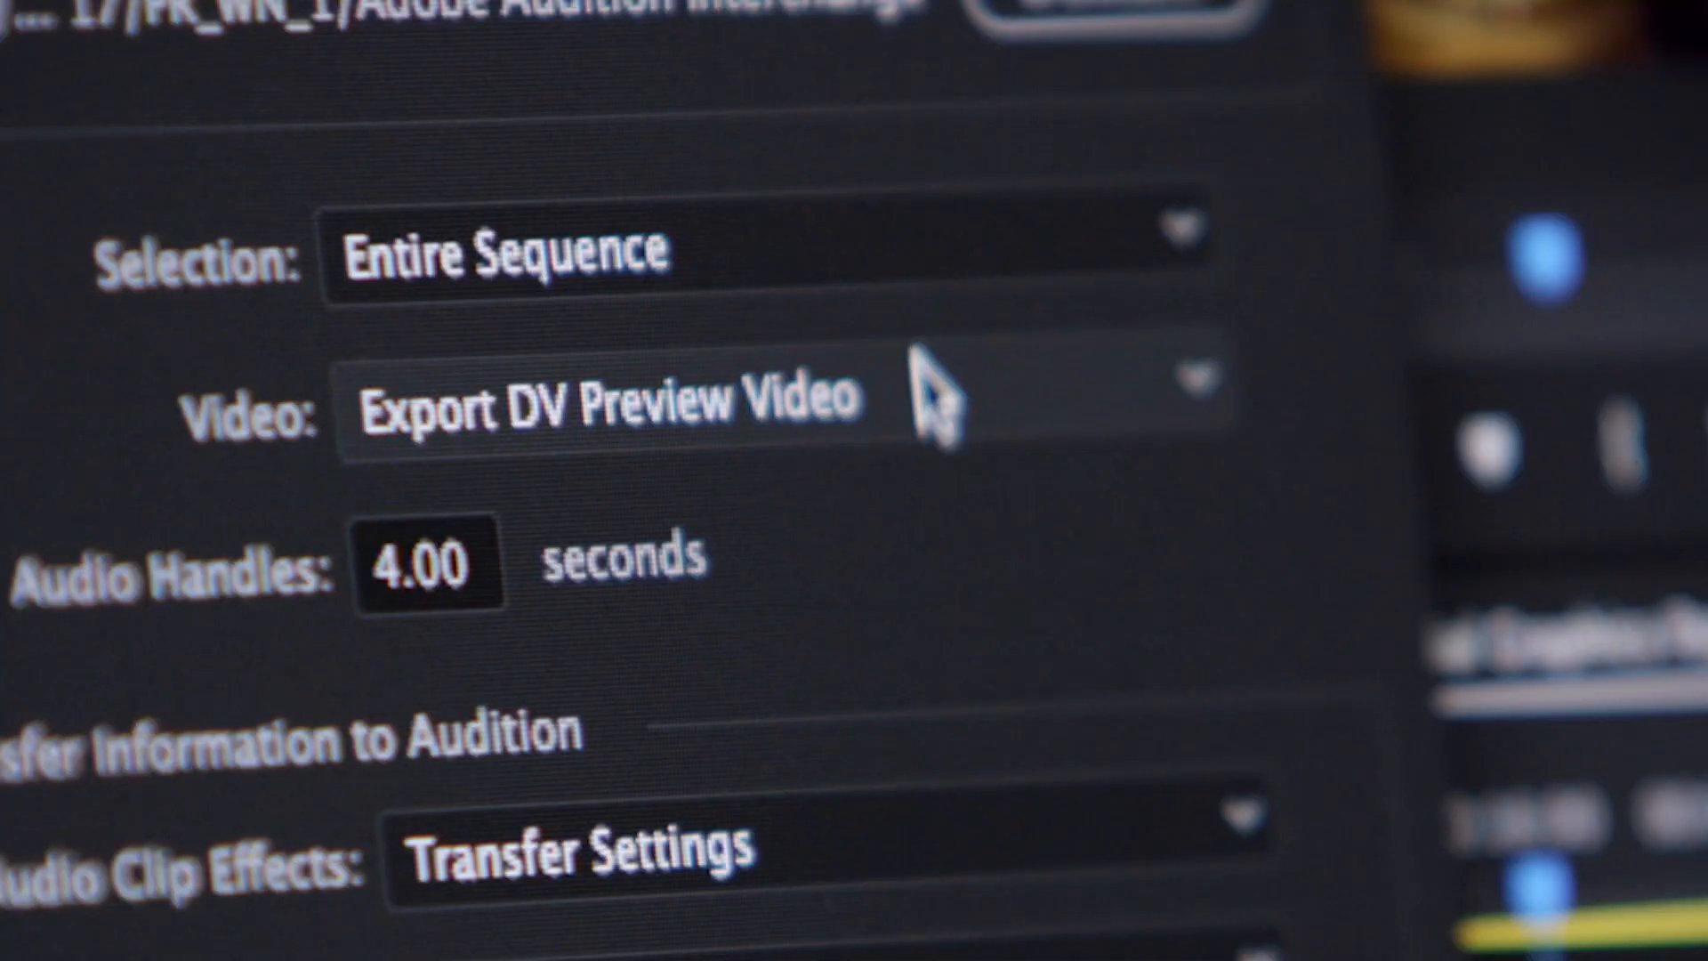
click(774, 397)
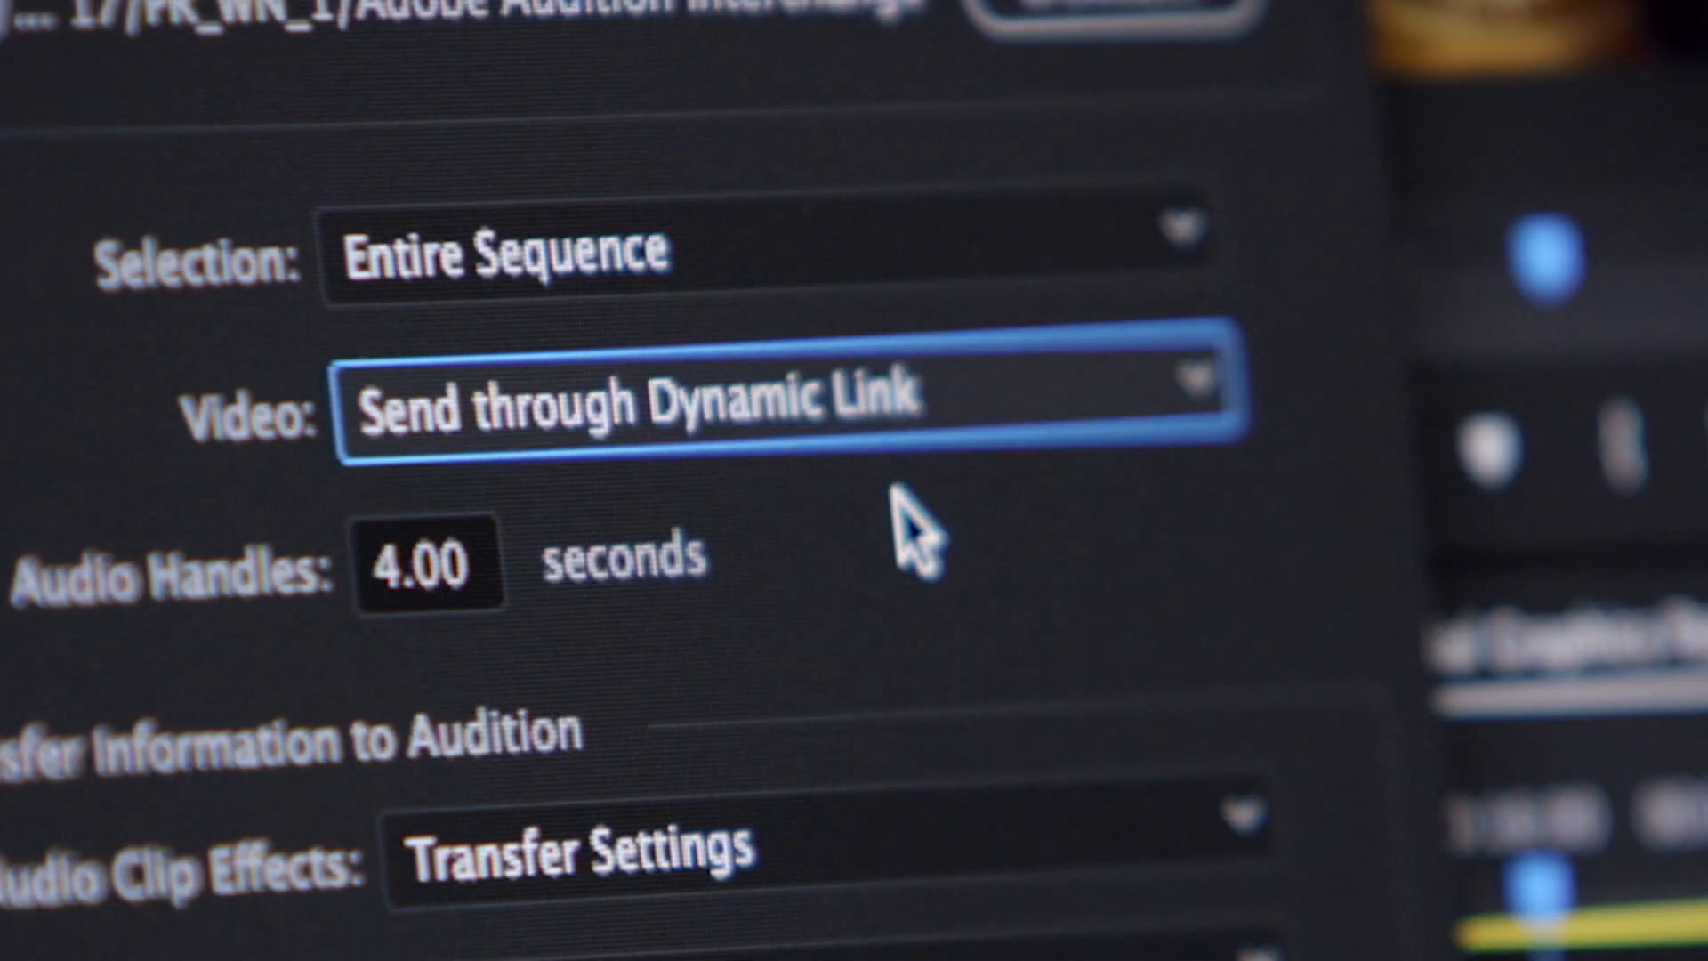